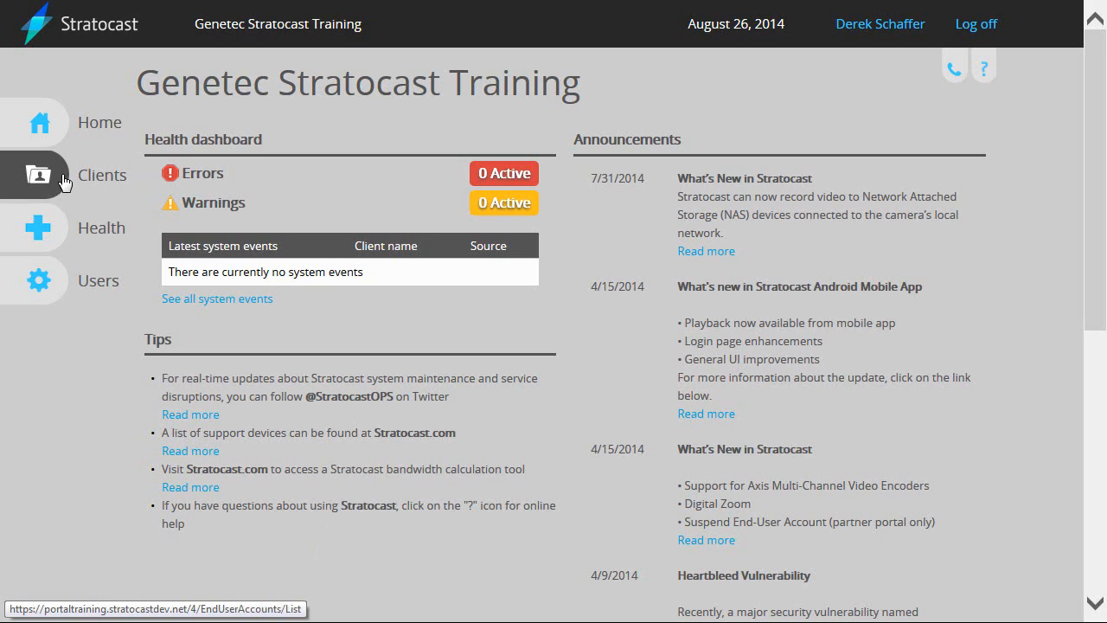
Go to the Clients list and start a new client account
click(38, 173)
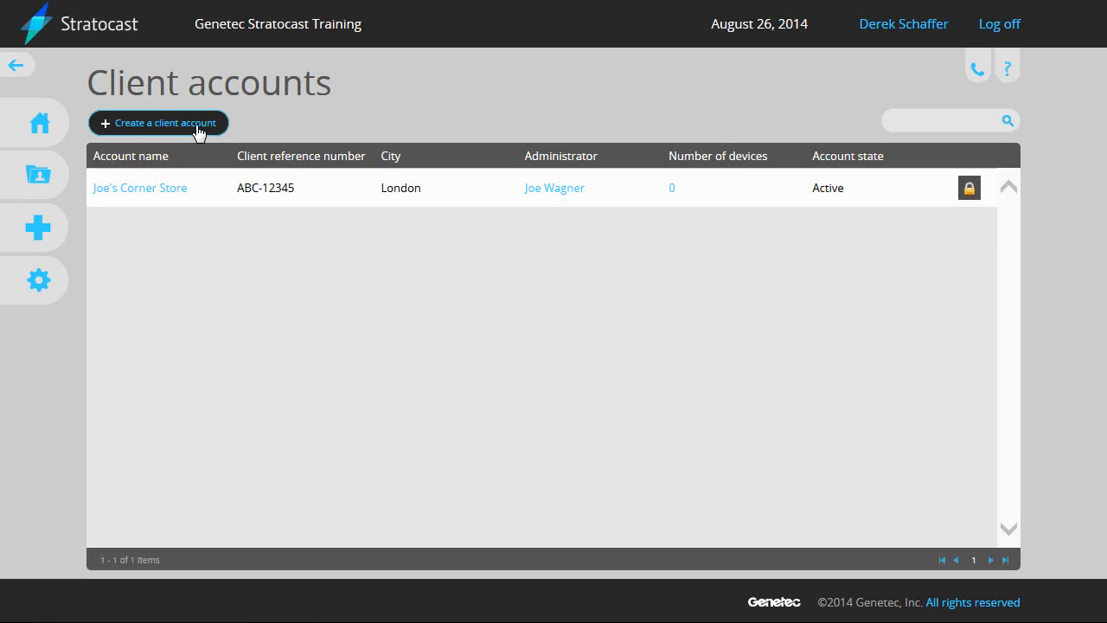
click(159, 121)
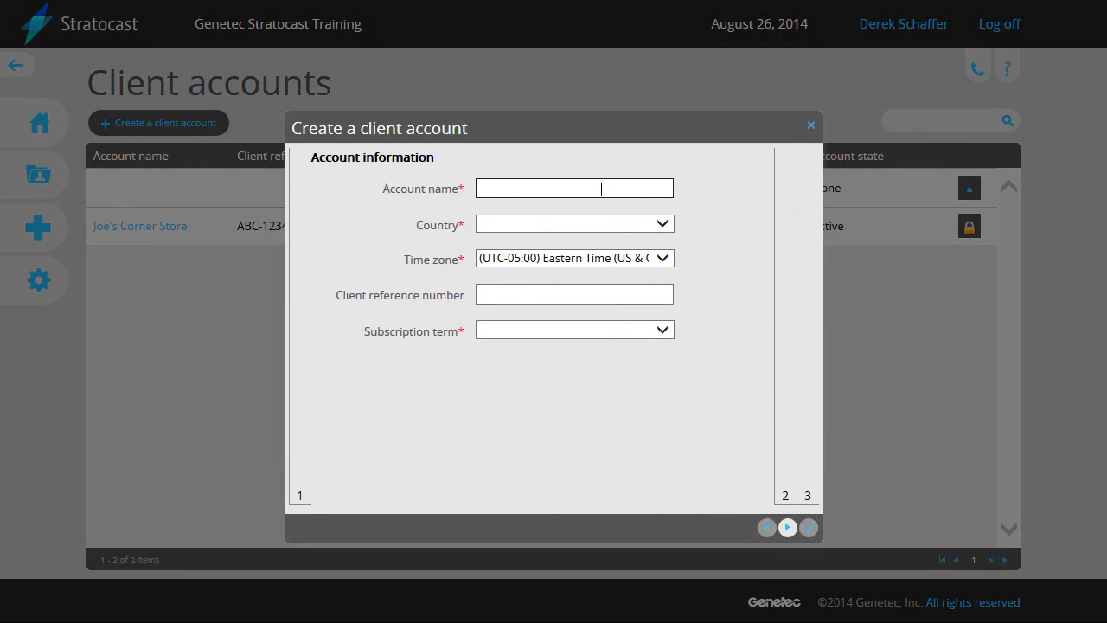
Enter account name DJS Webinars, United States, Central Time, reference DJSACC-01, Annual term, and continue
text(DJS Webinars)
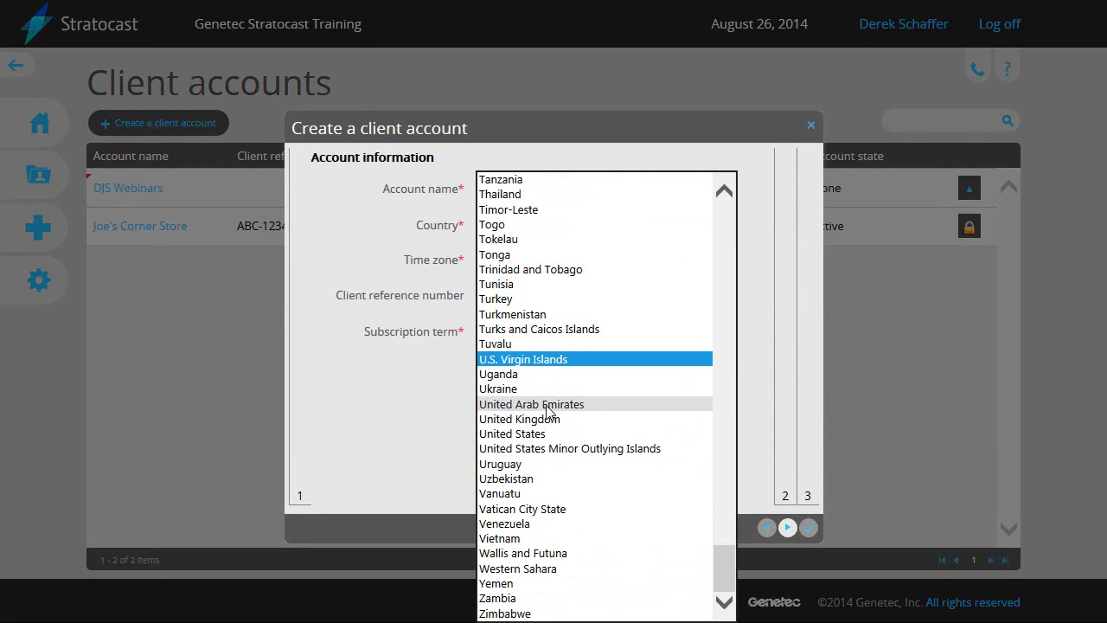
click(512, 432)
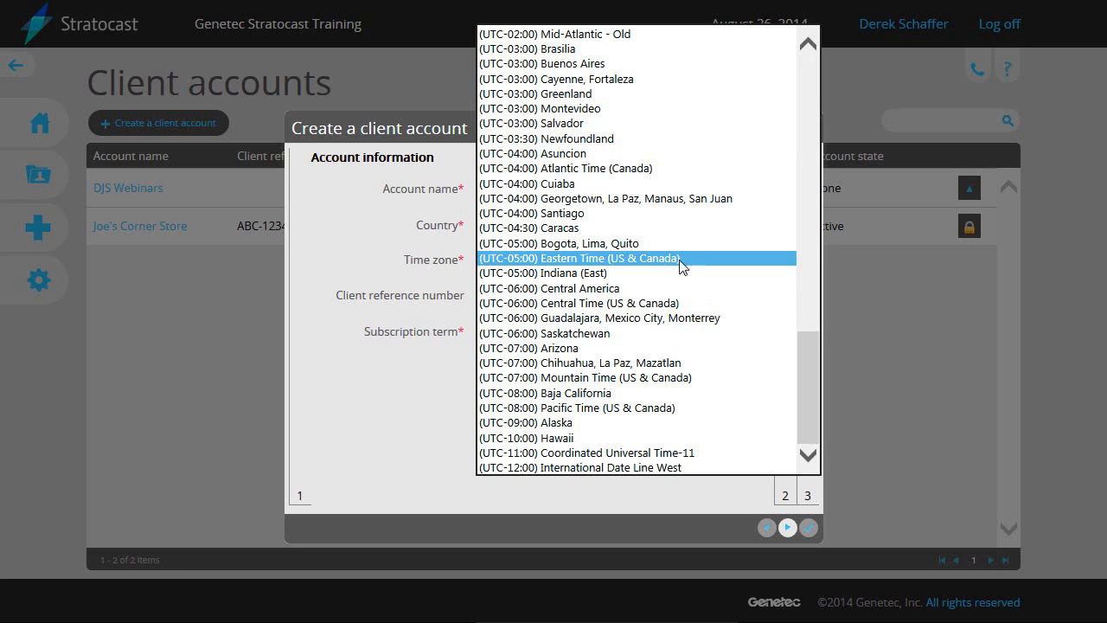
click(578, 303)
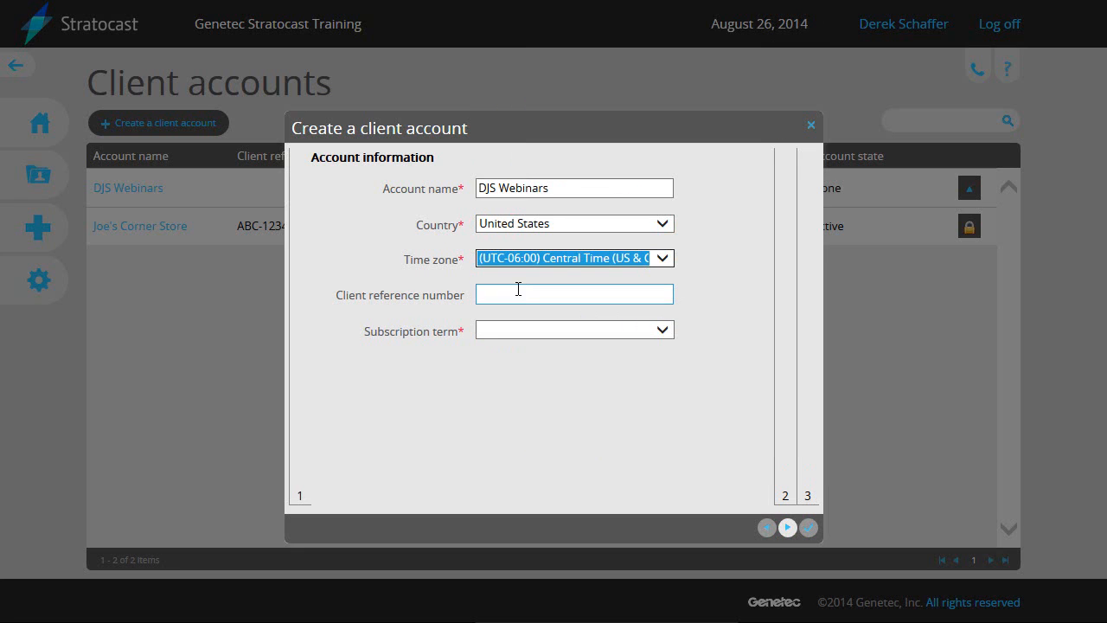
text(DJSACC-01)
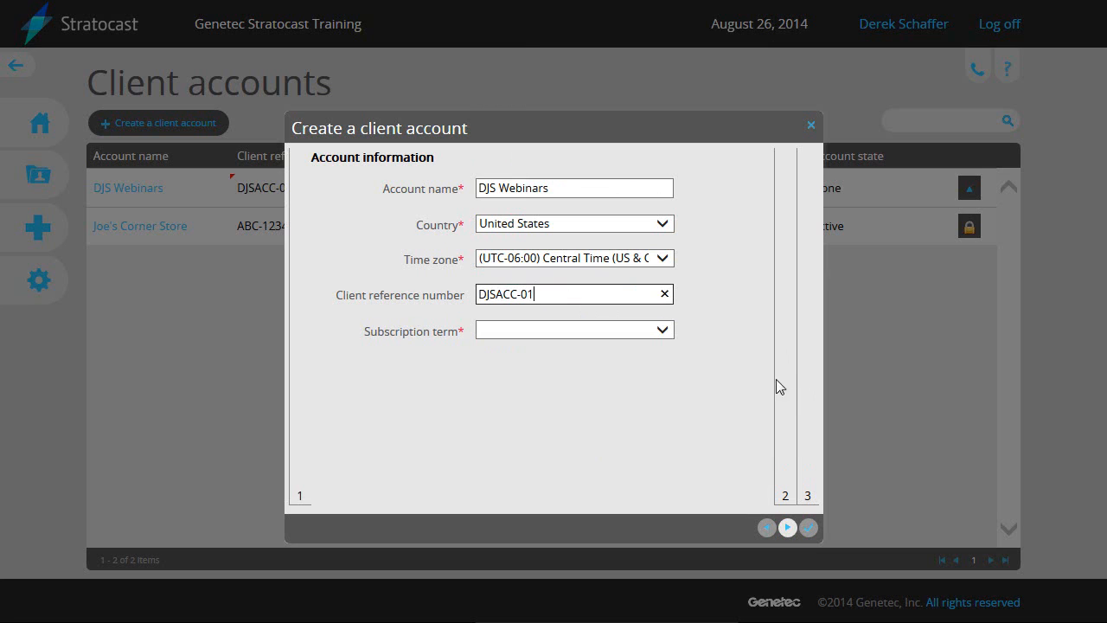
click(575, 329)
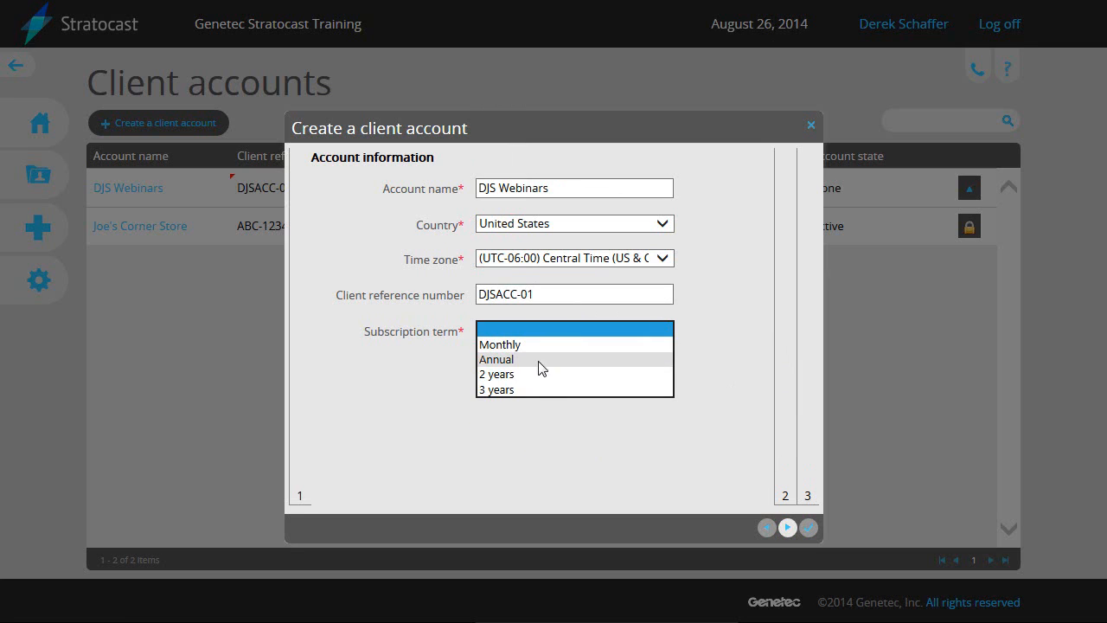
mouse_move(519, 363)
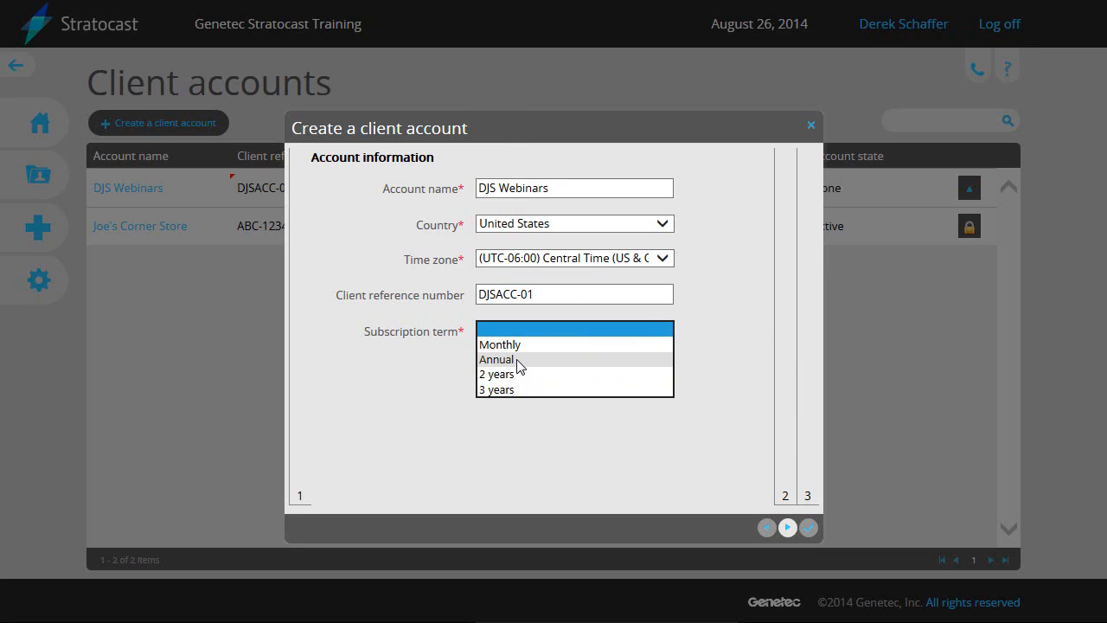
click(496, 360)
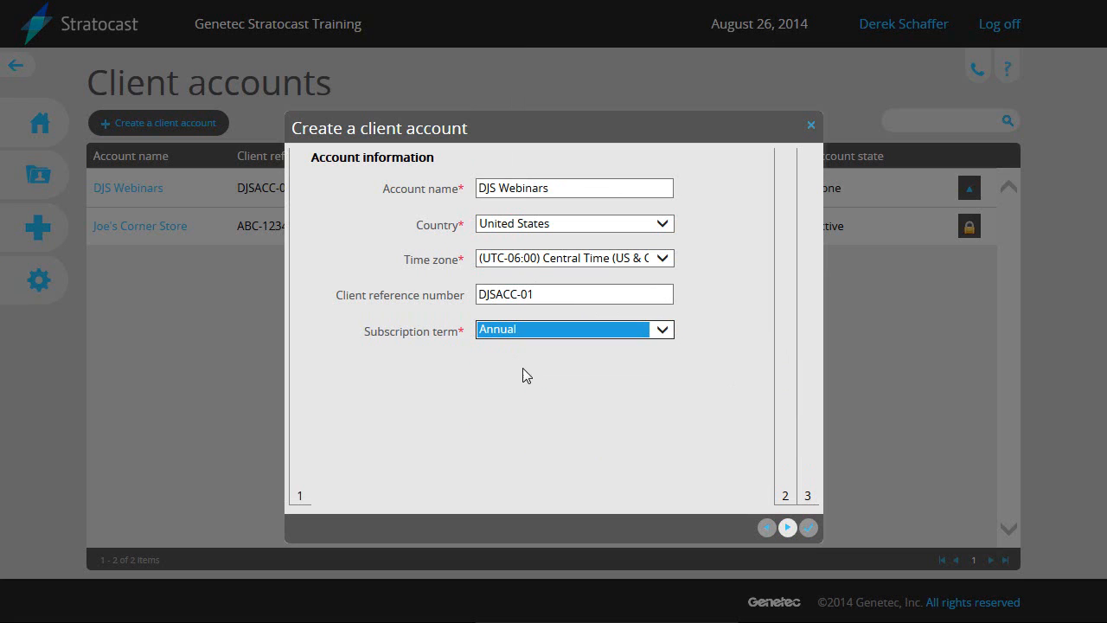
mouse_move(468, 346)
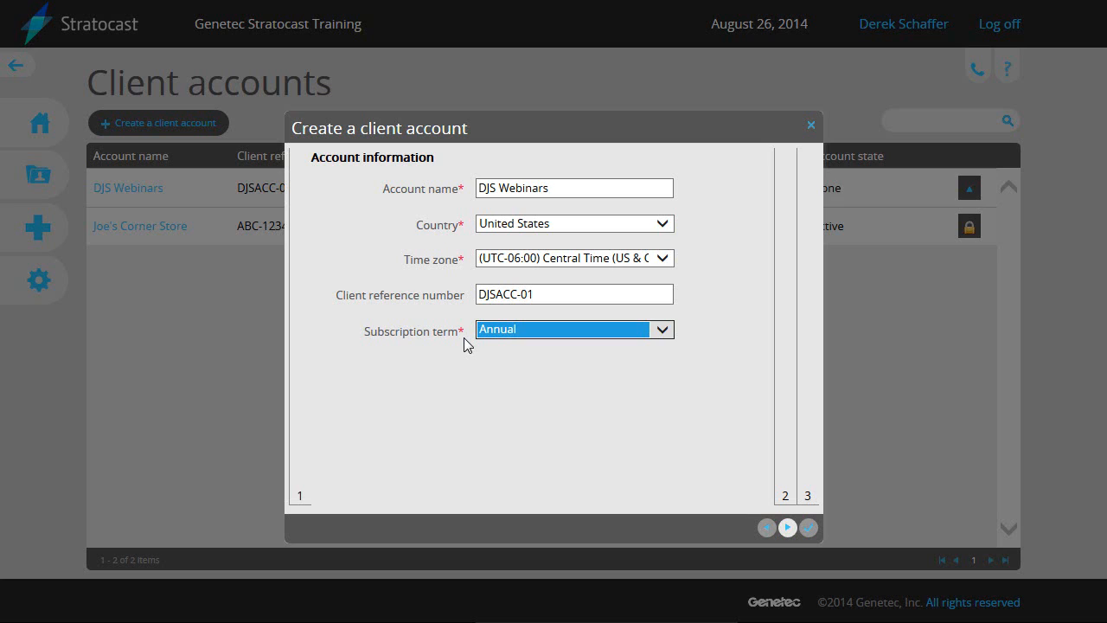
mouse_move(817, 139)
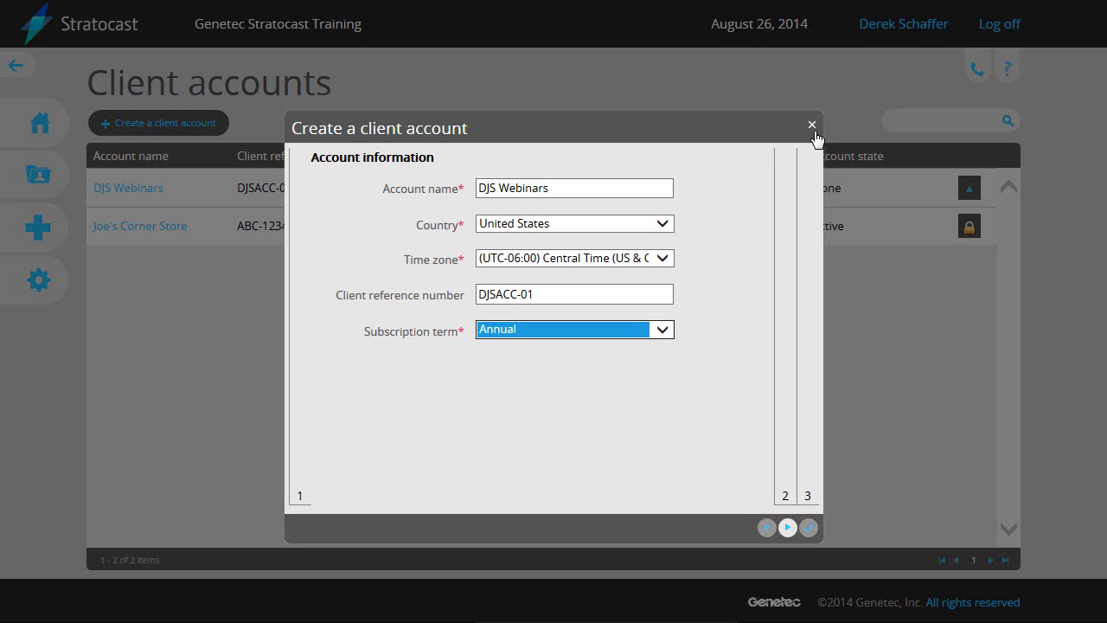
mouse_move(726, 317)
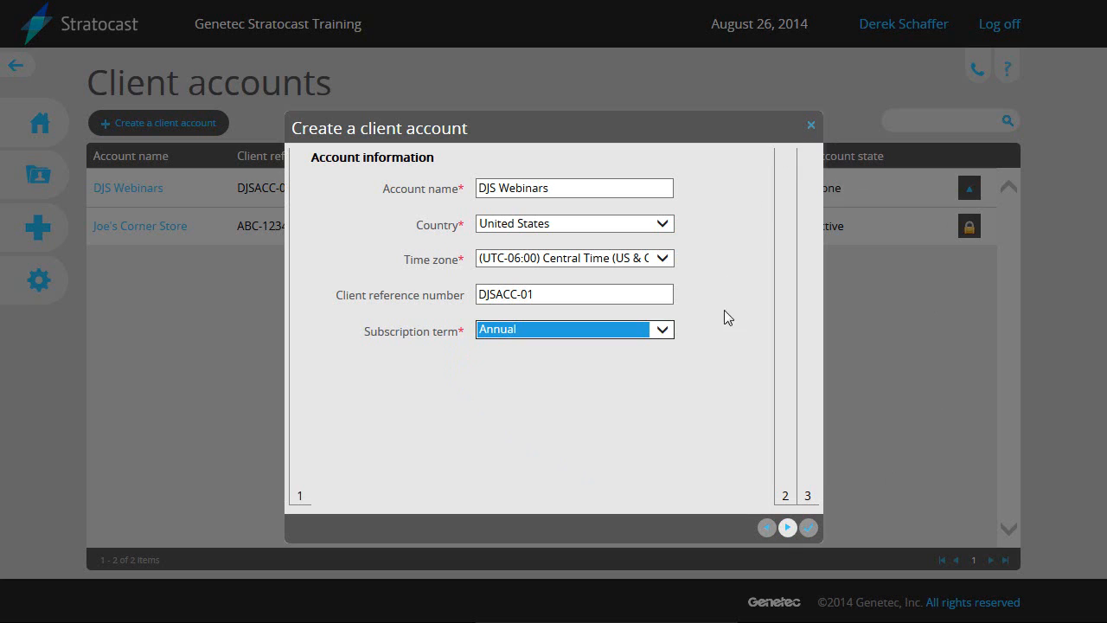
mouse_move(788, 526)
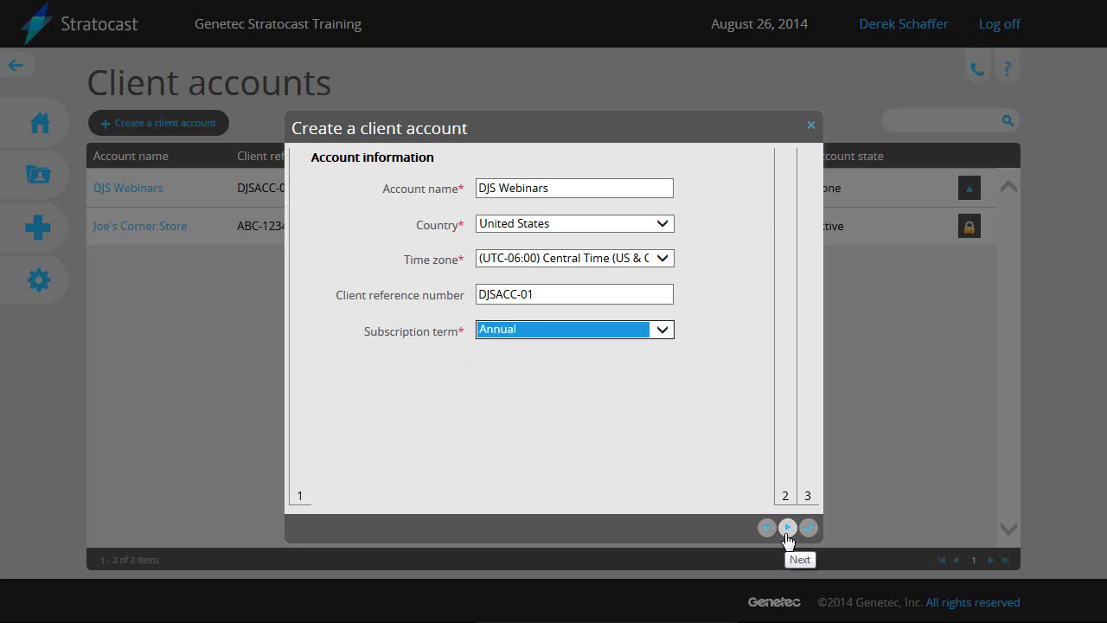
click(787, 528)
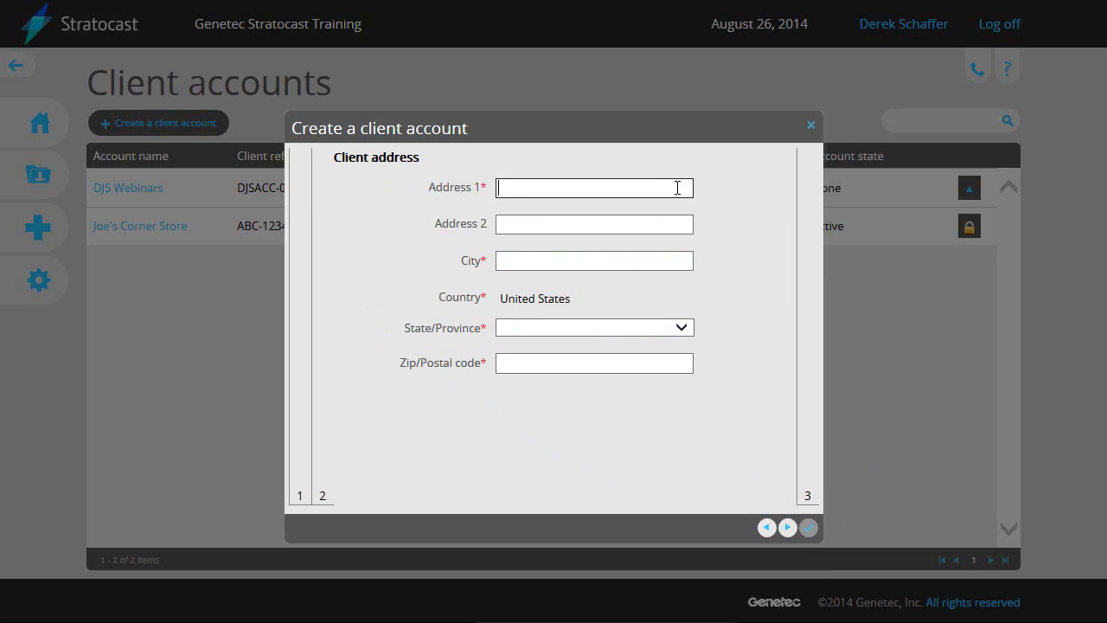
Enter address 251 Main St., Northdale, Illinois, zip 62960, and continue to the administrator step
text(251 Main St.)
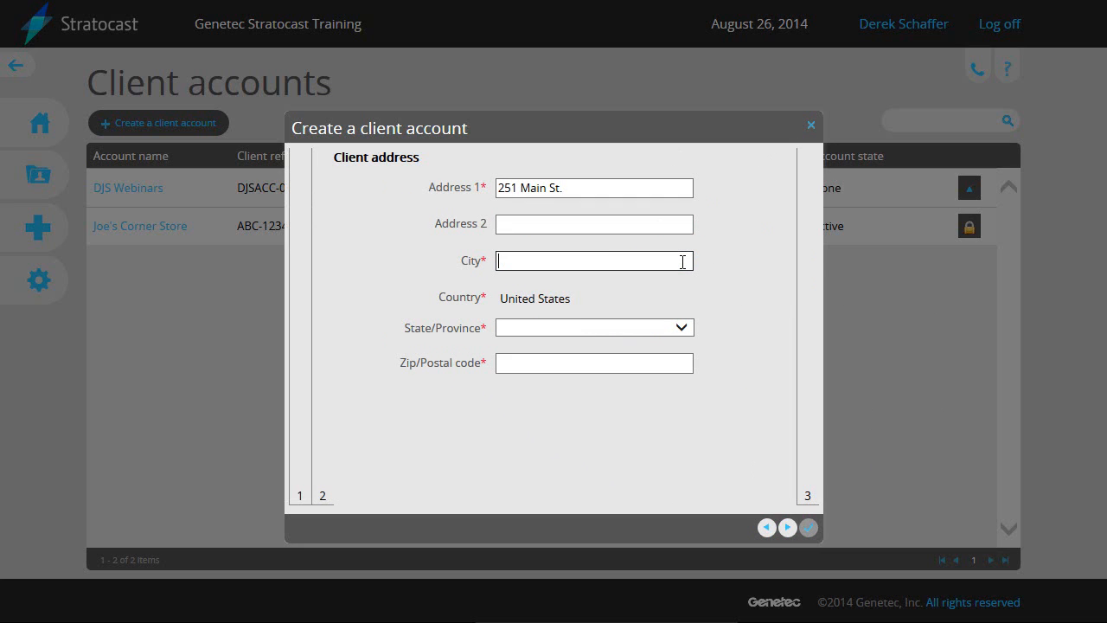
text(Northdale)
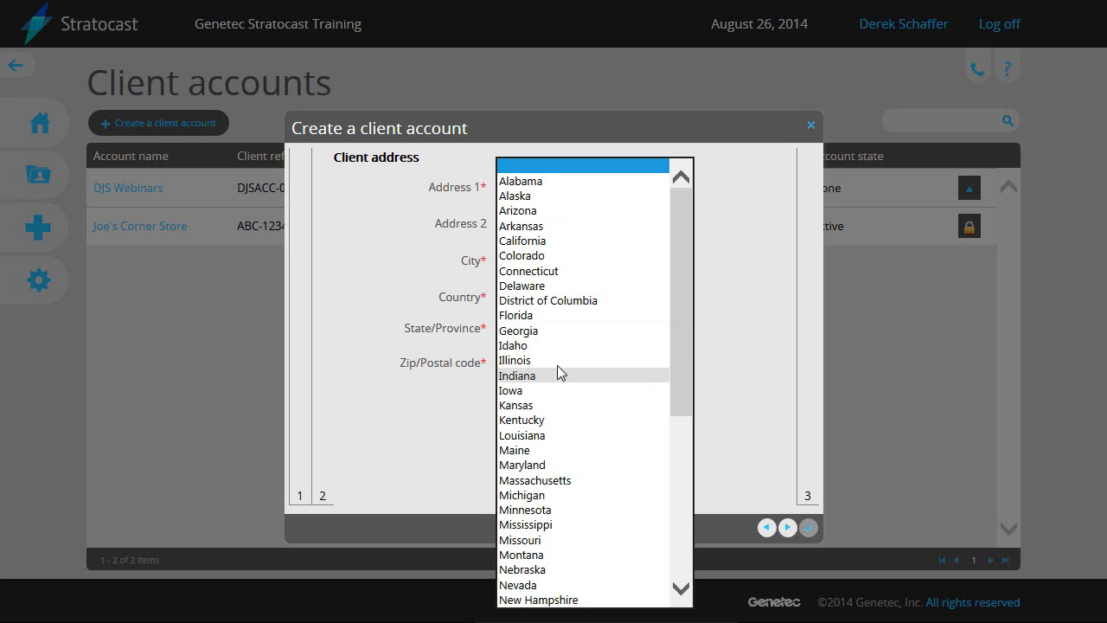
click(516, 360)
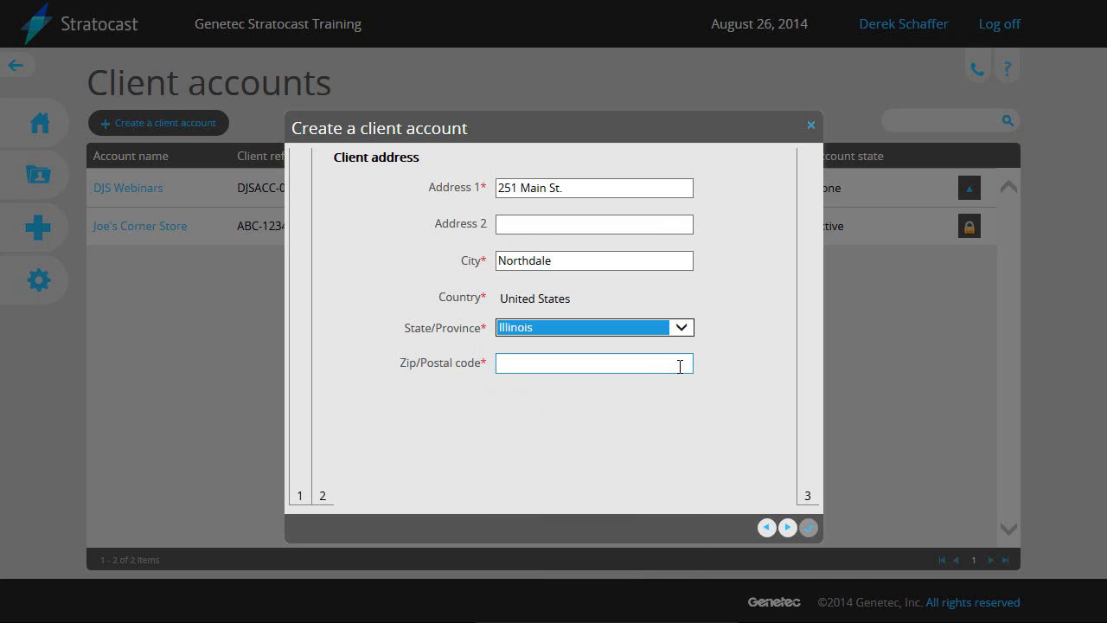
text(6)
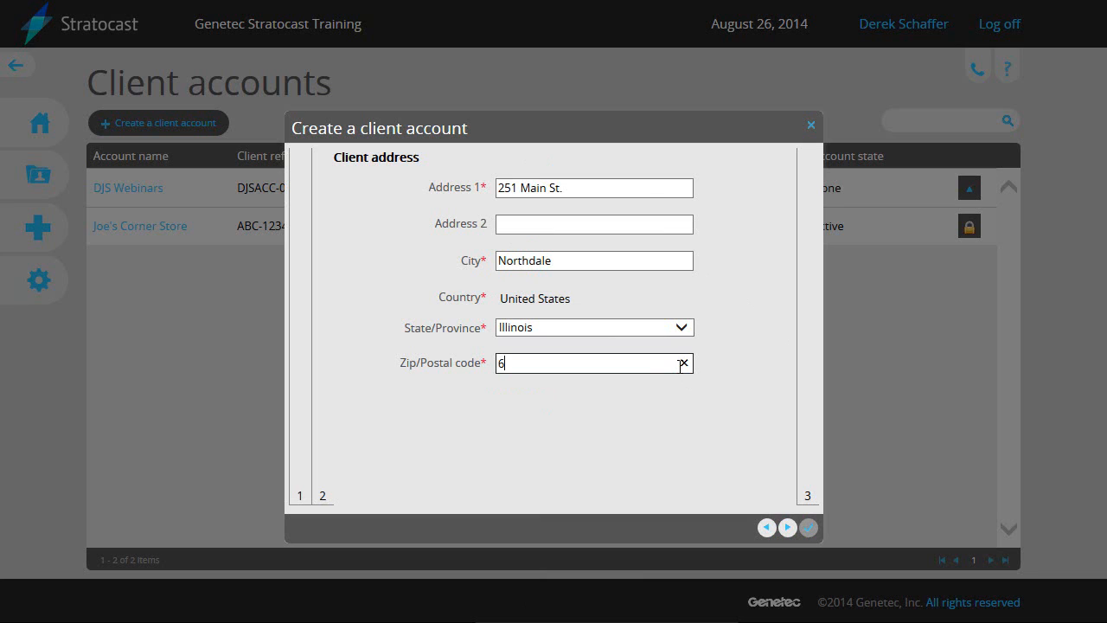
text(2960)
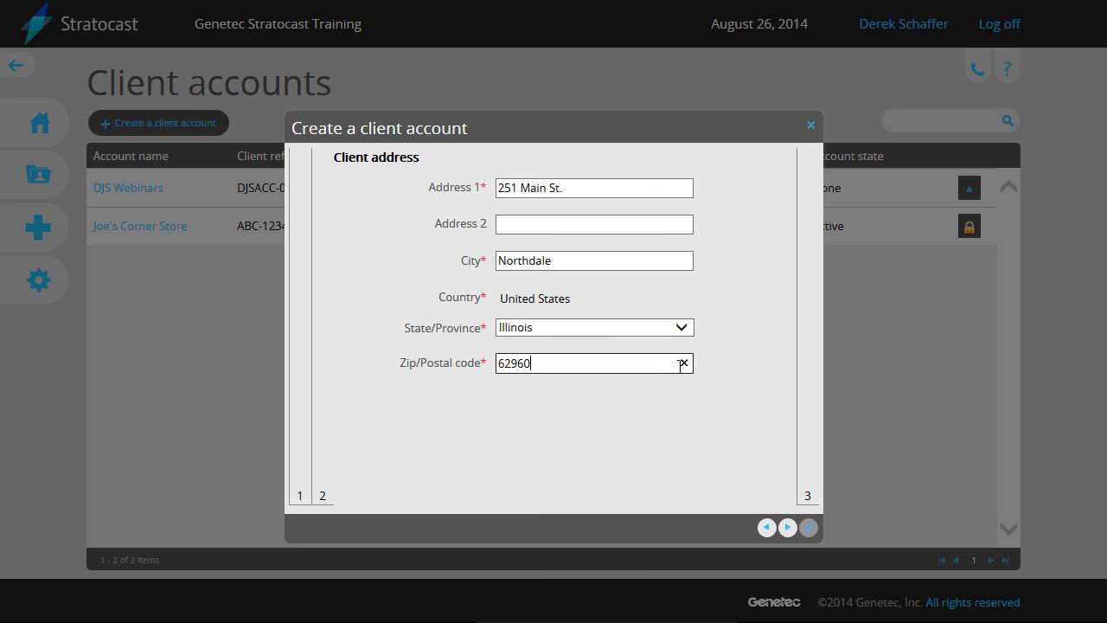
click(788, 527)
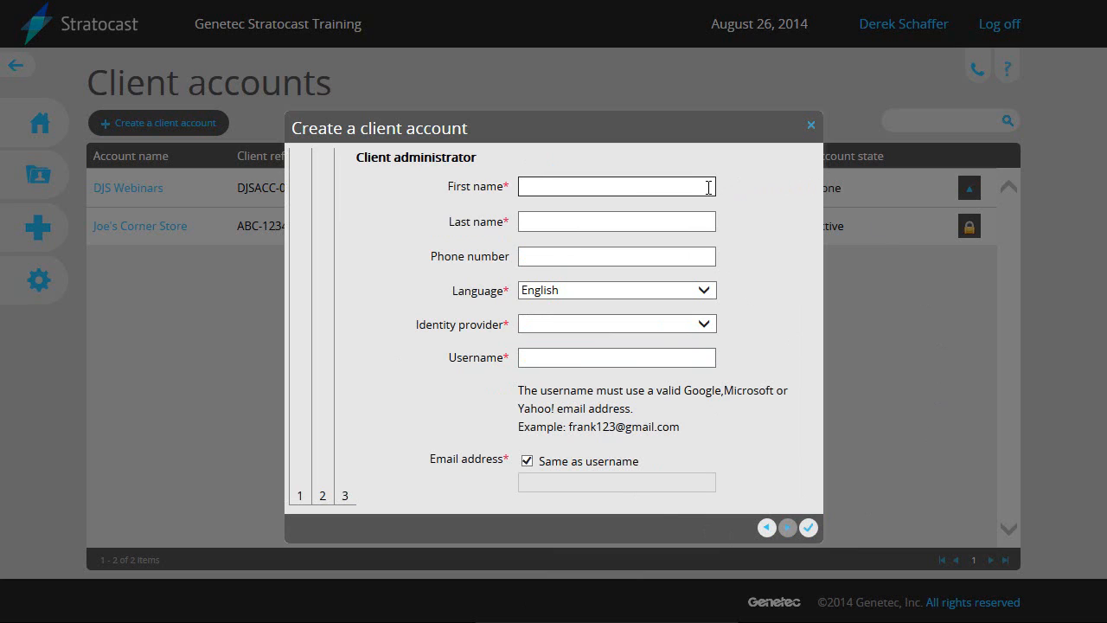
mouse_move(775, 243)
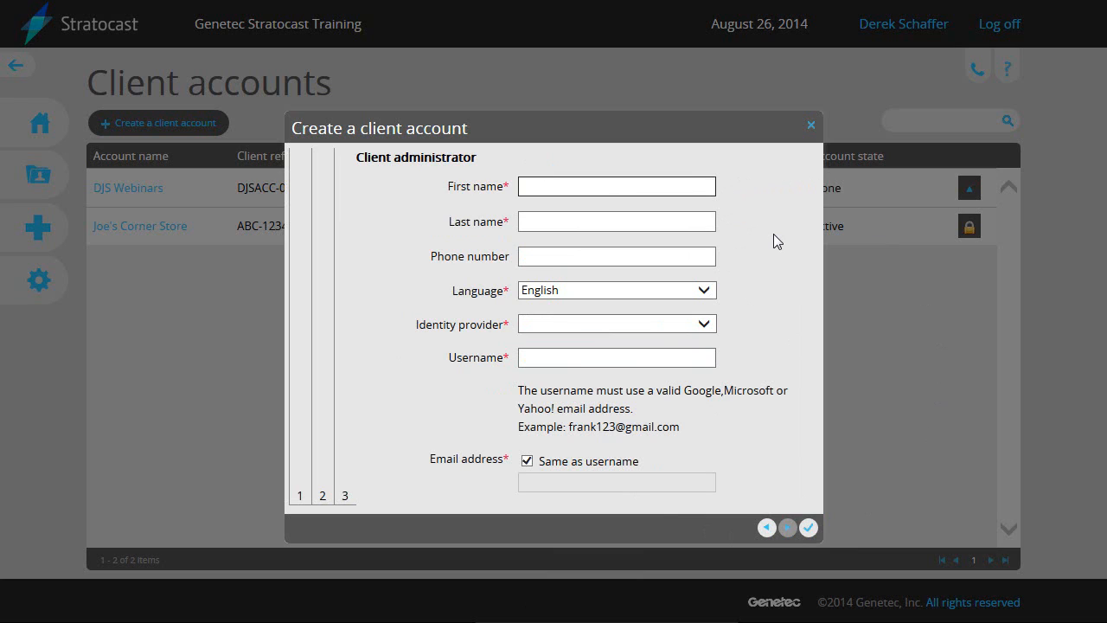
Enter administrator John Smith with phone number 555-1234
text(John)
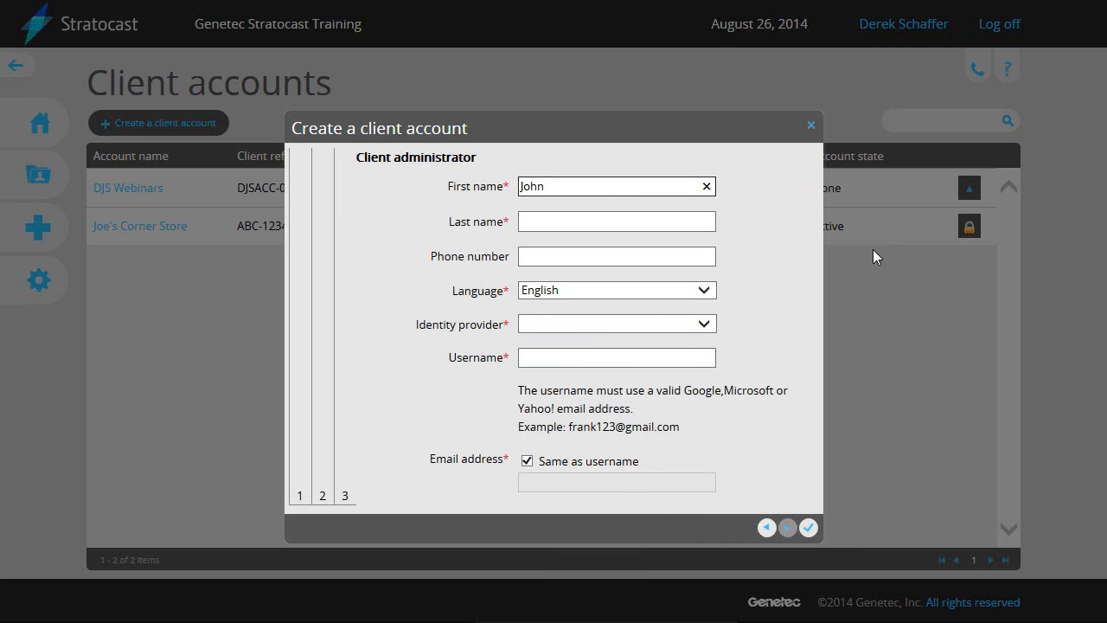
click(616, 221)
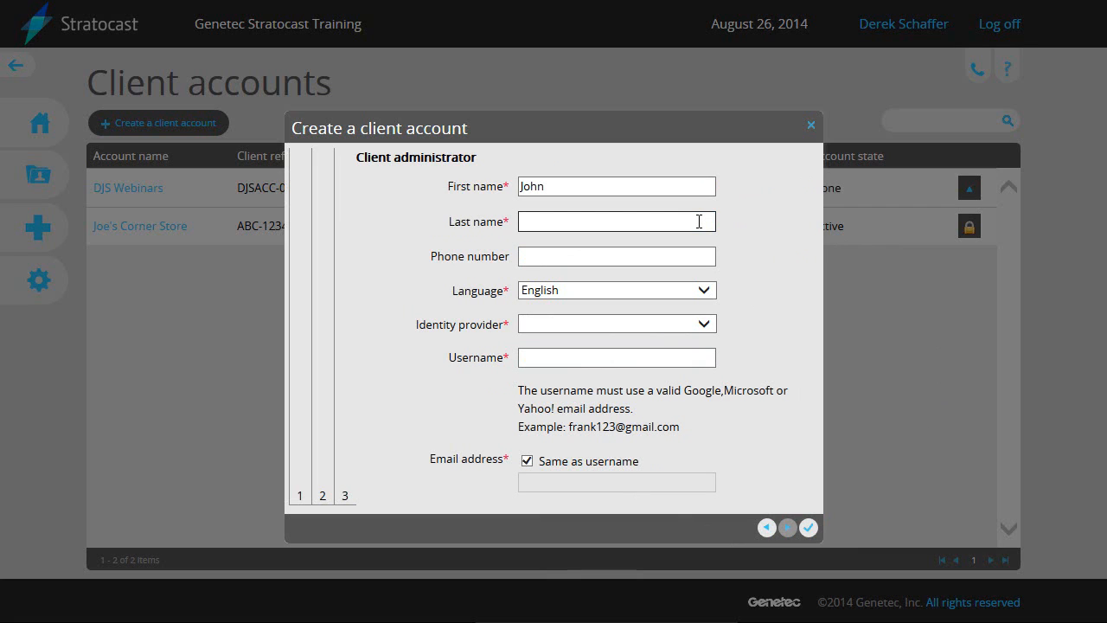
text(Smith)
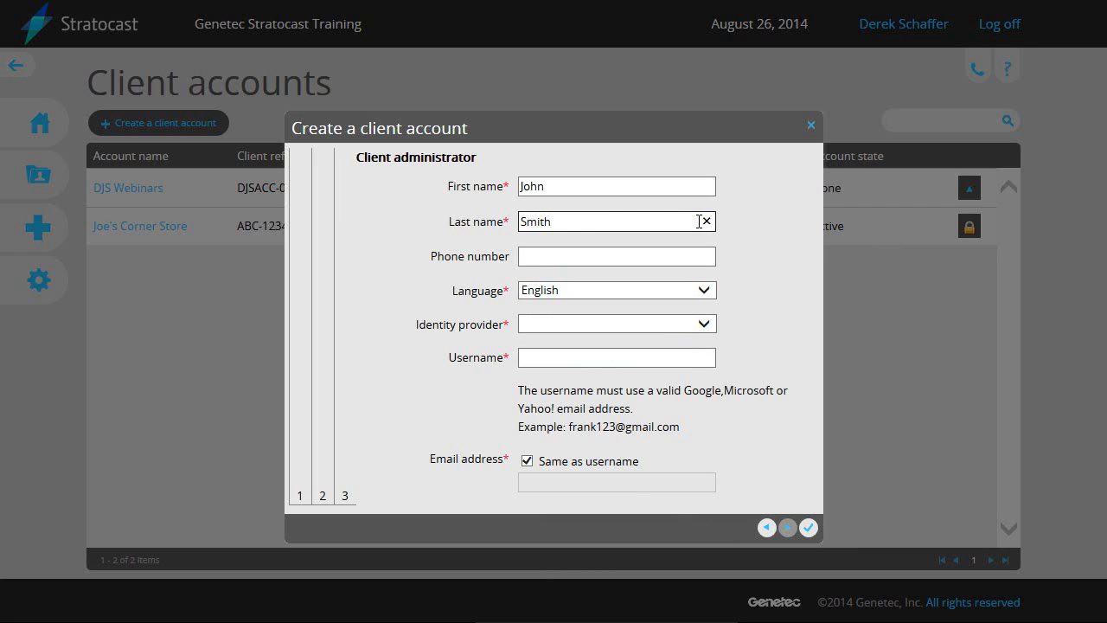
click(616, 256)
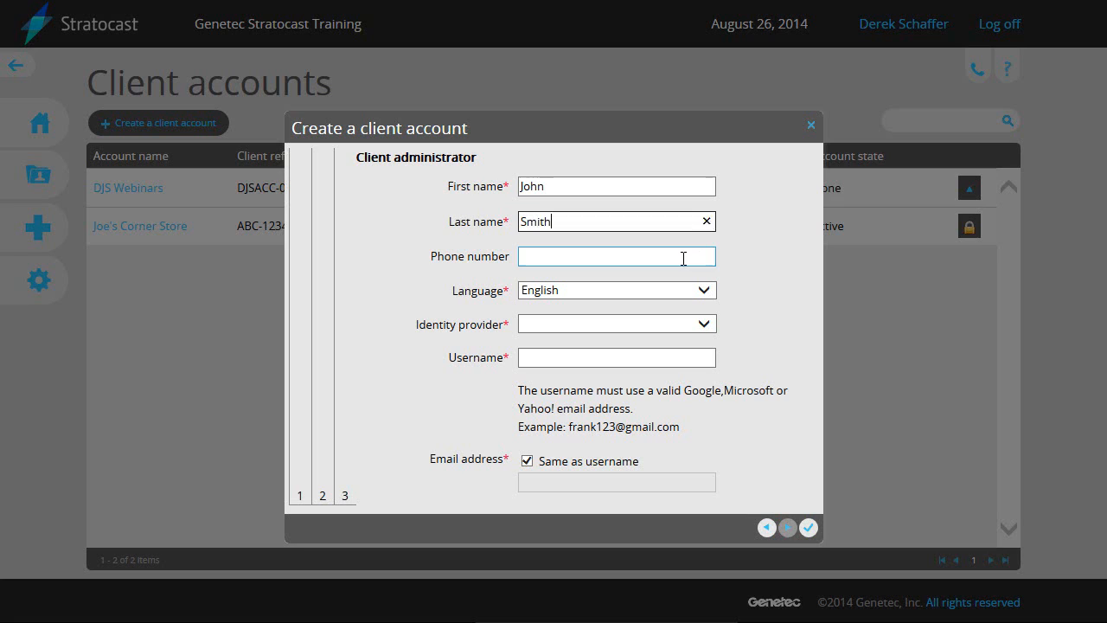
text(555)
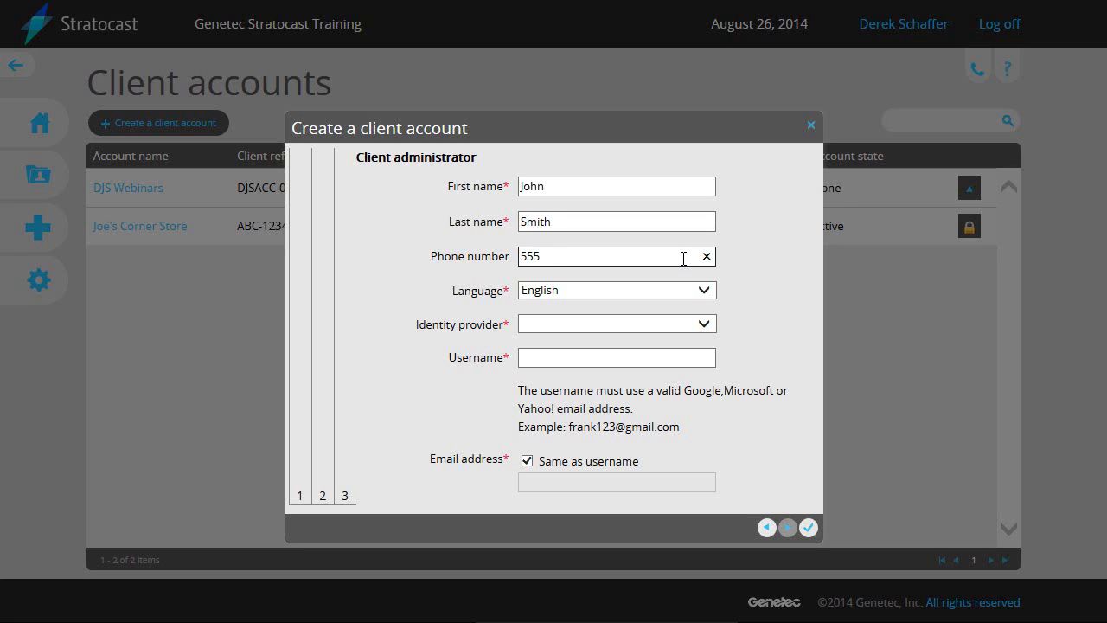
text(-1234)
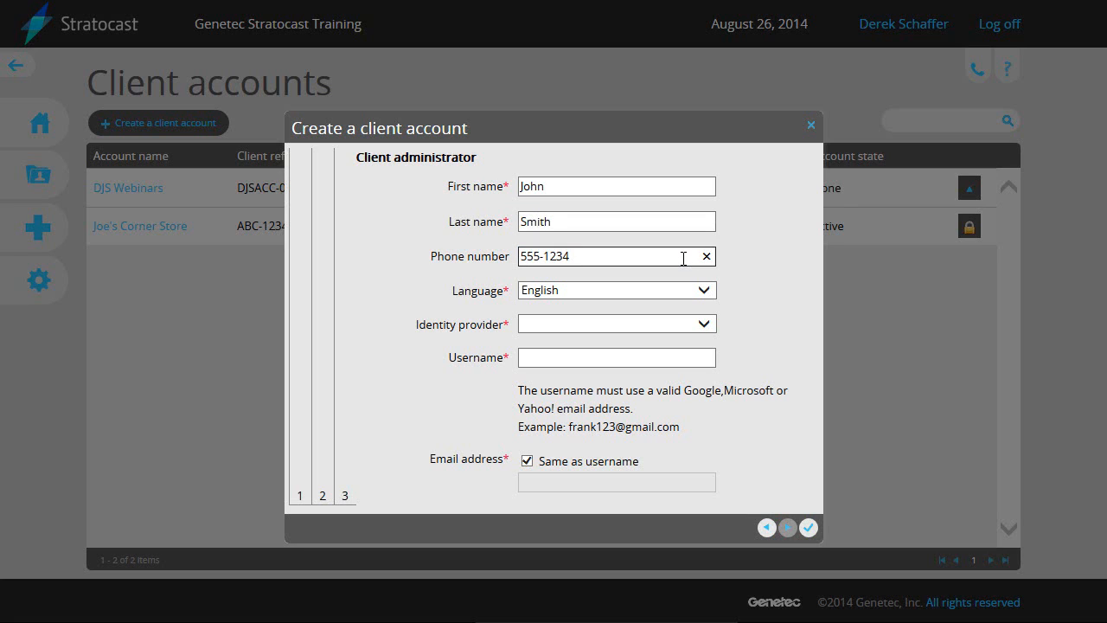
Keep English, set Google as identity provider, enter the username, and create the DJS Webinars account
click(616, 291)
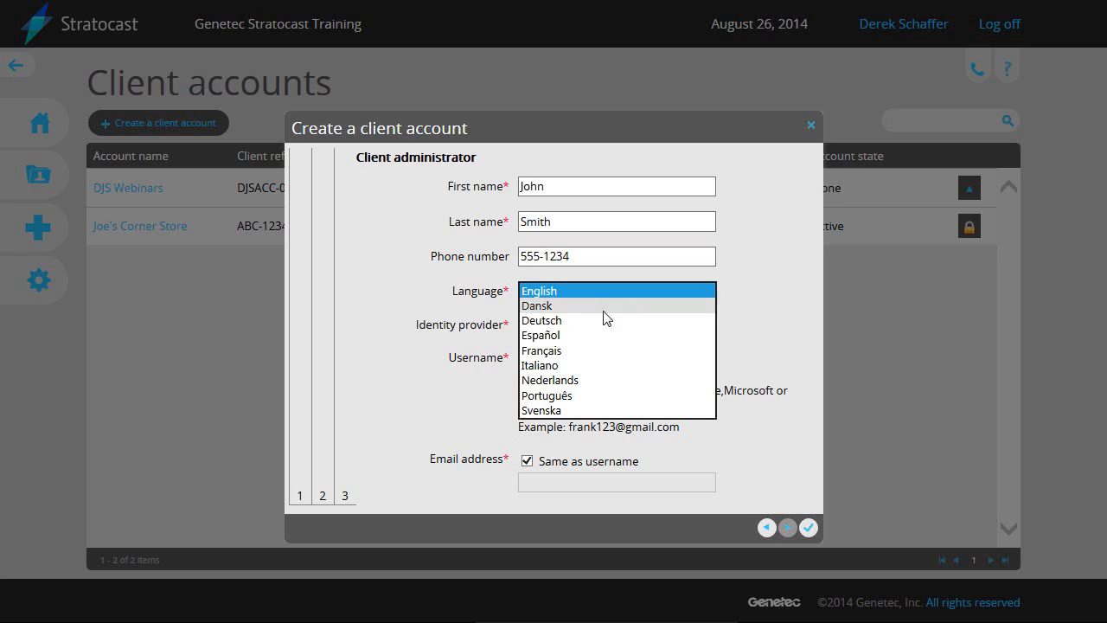
click(540, 290)
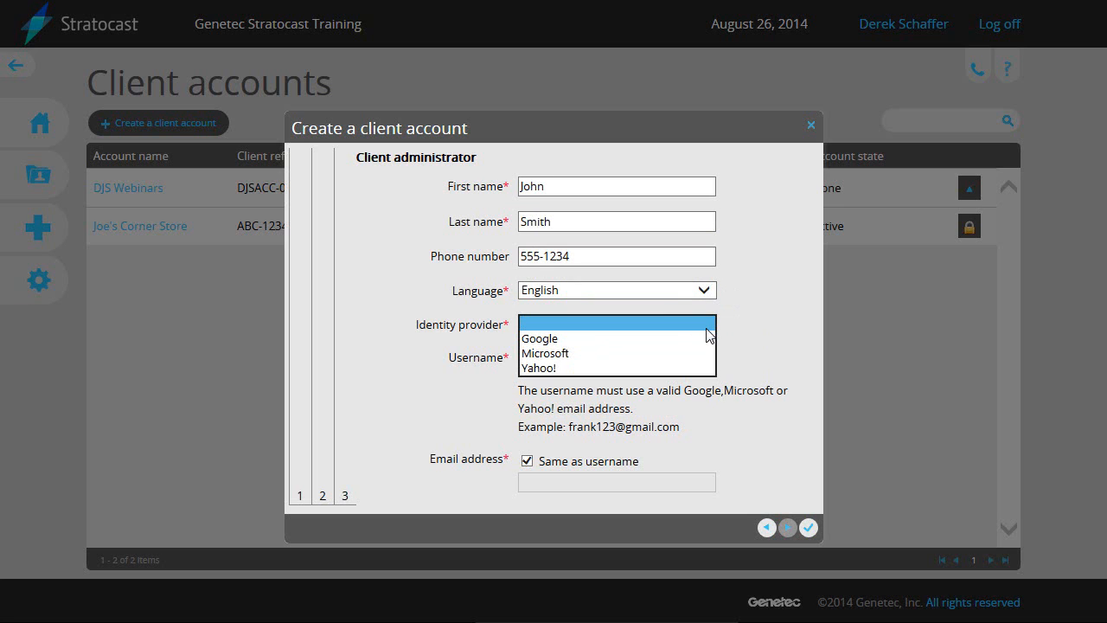
mouse_move(540, 337)
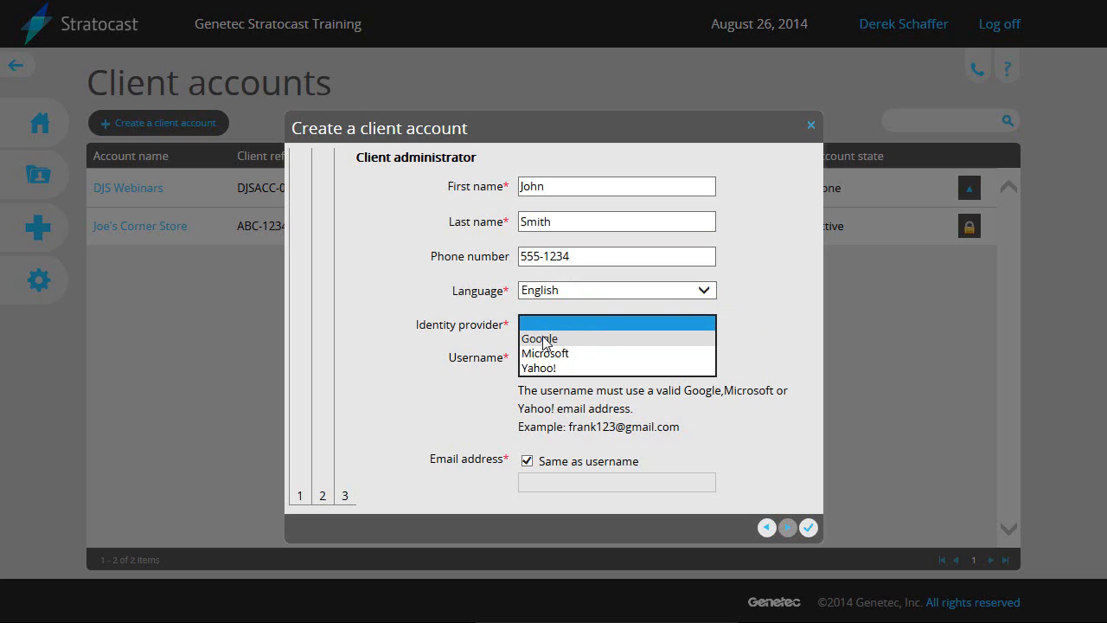
click(540, 337)
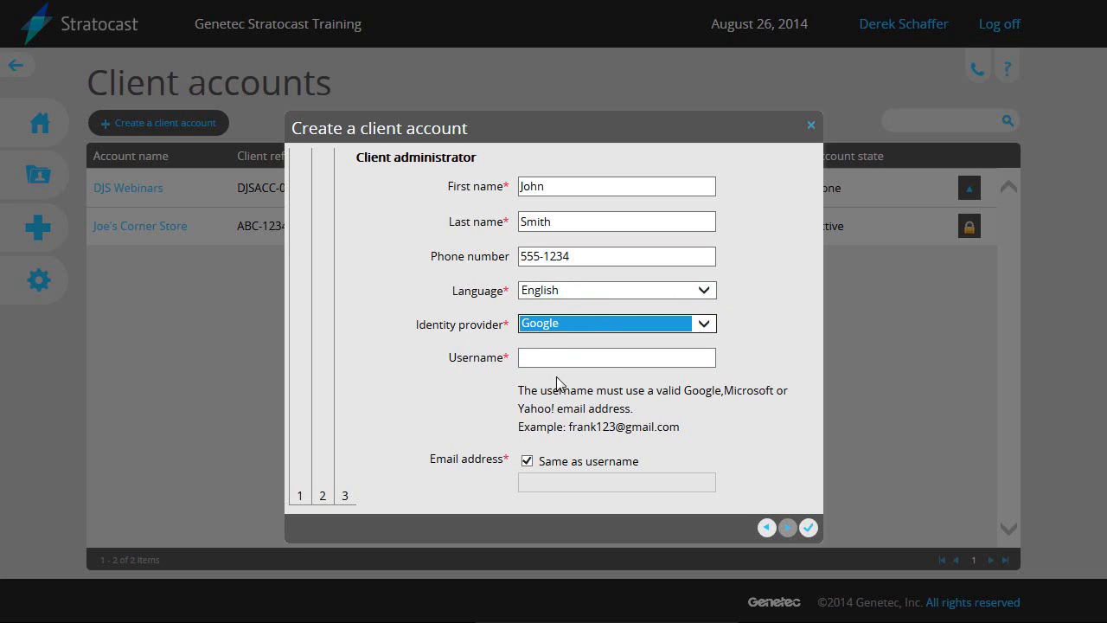
click(616, 356)
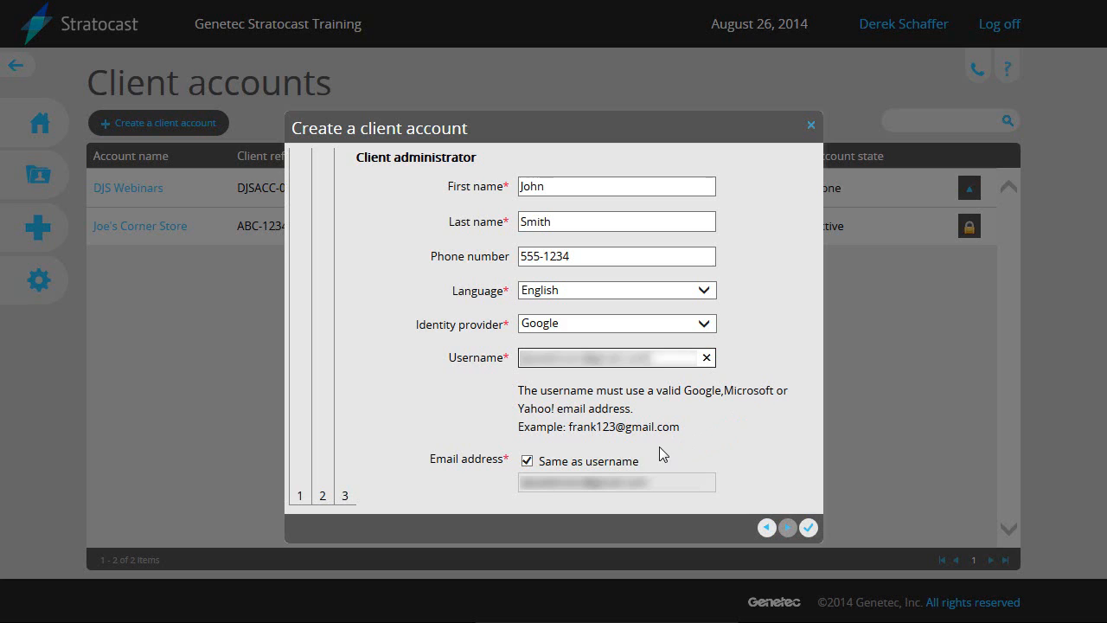
mouse_move(651, 468)
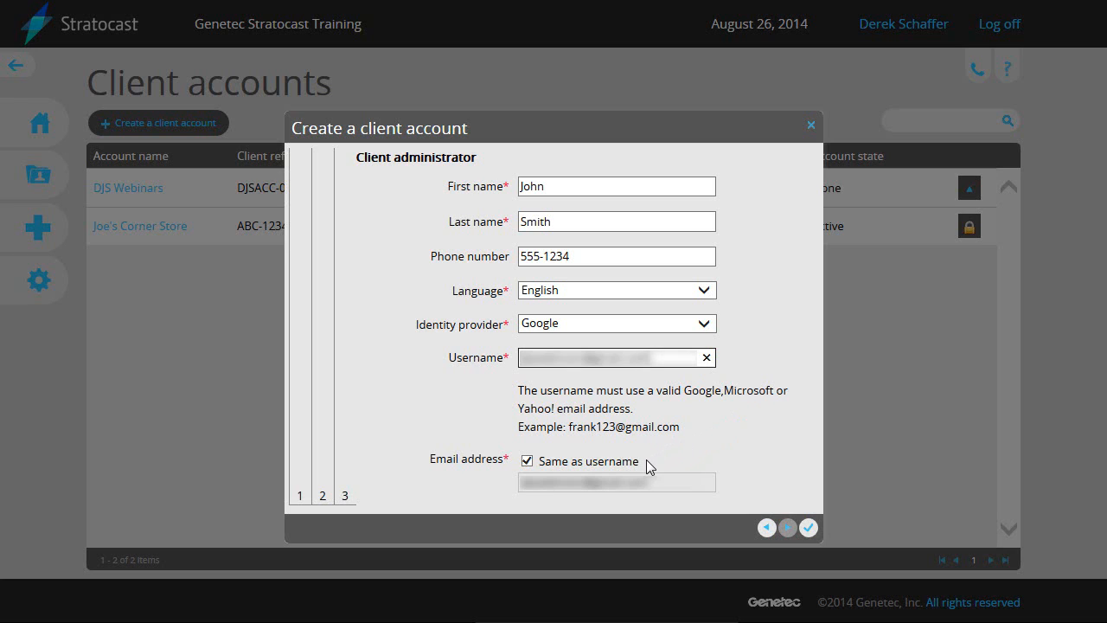
mouse_move(796, 492)
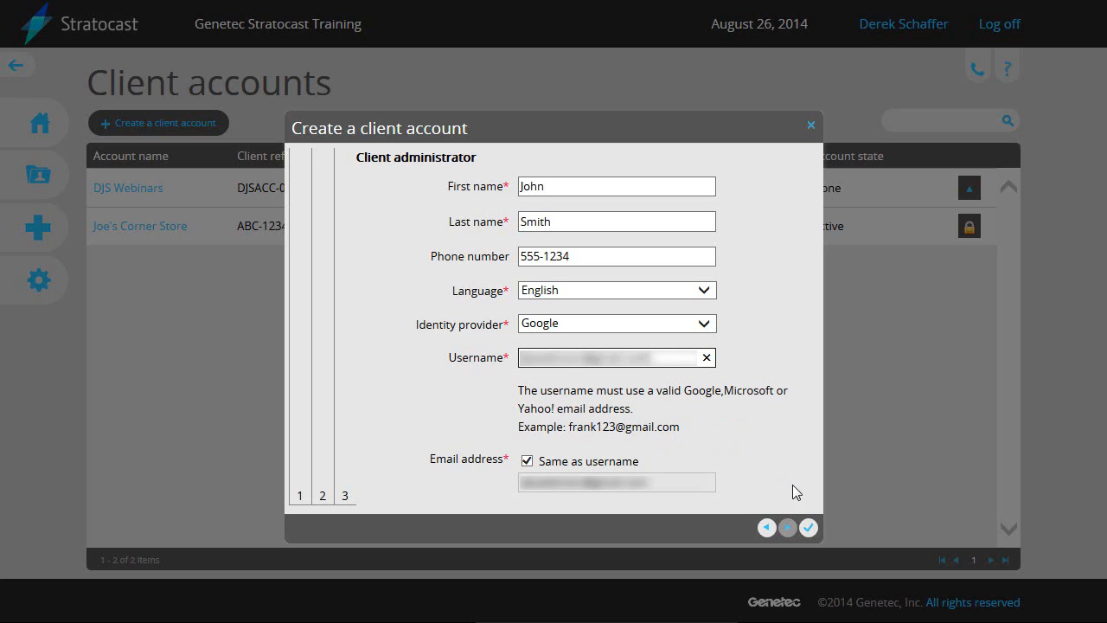
mouse_move(808, 528)
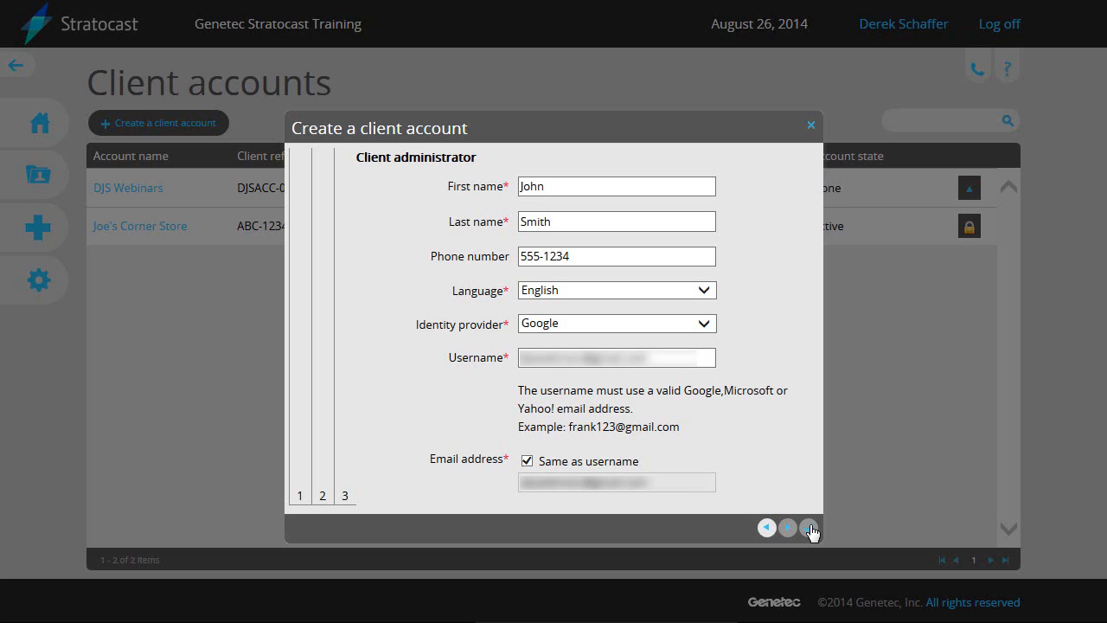
click(810, 527)
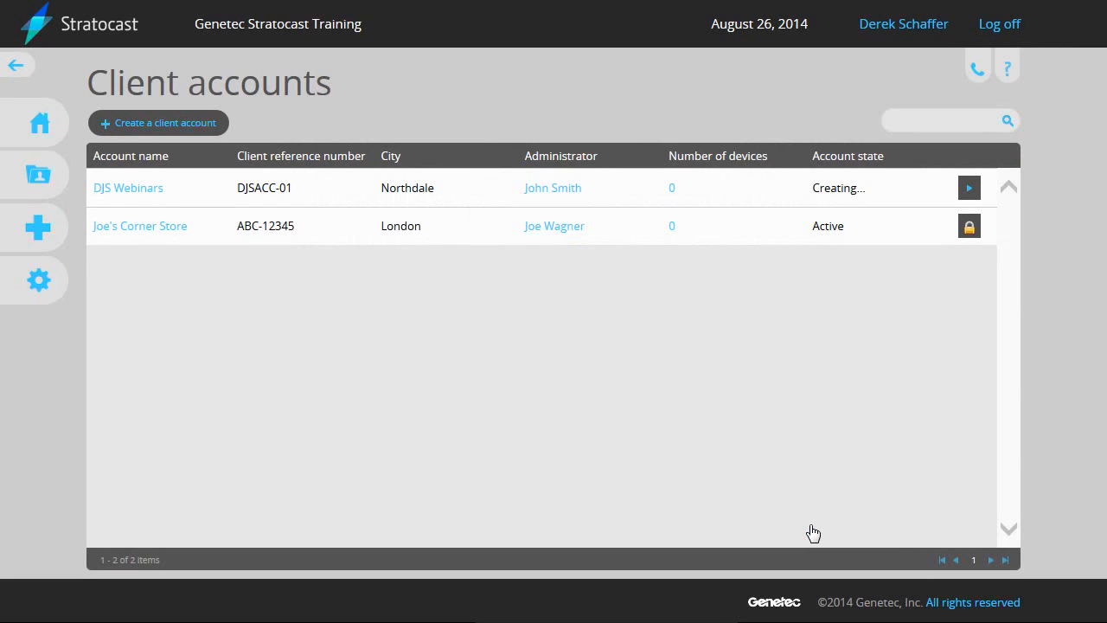
mouse_move(879, 201)
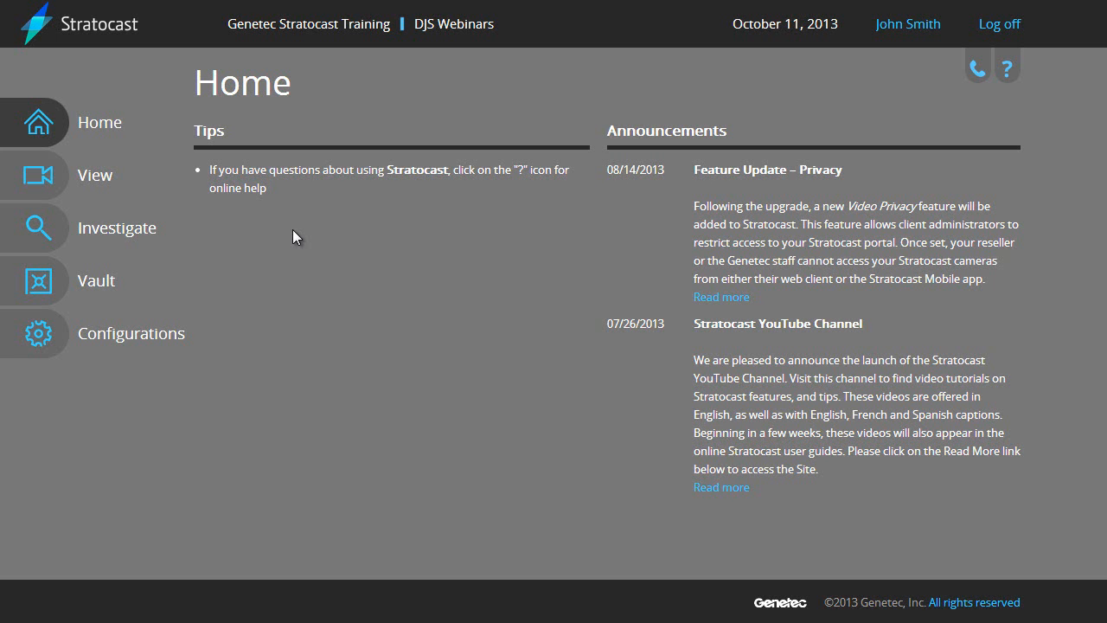
In Configurations' Privacy settings, allow reseller and Genetec portal access and save
click(37, 332)
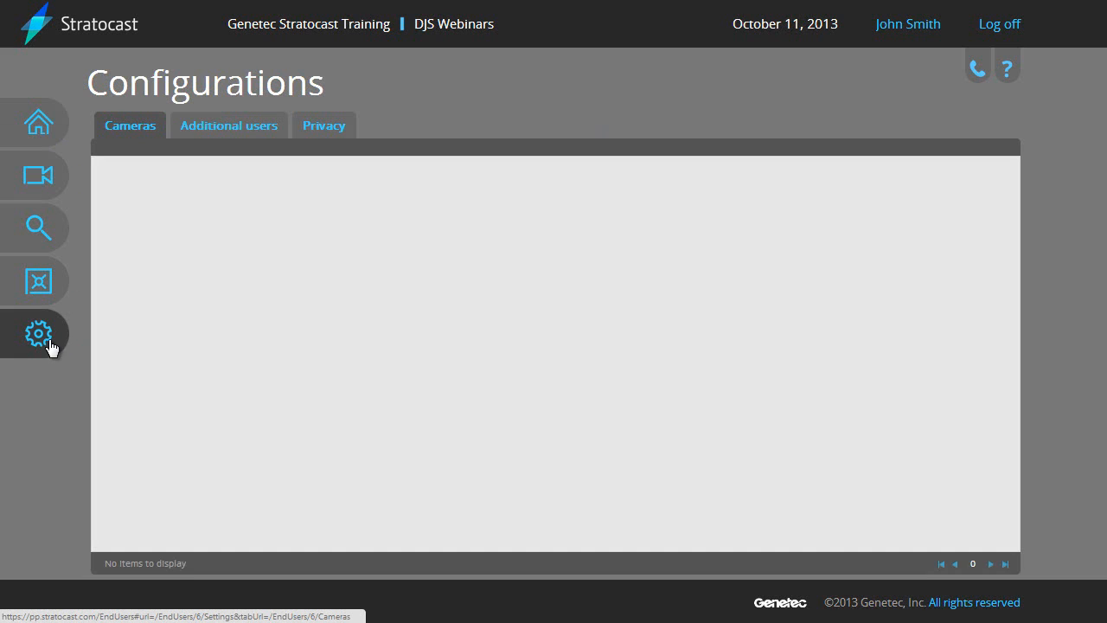
click(324, 124)
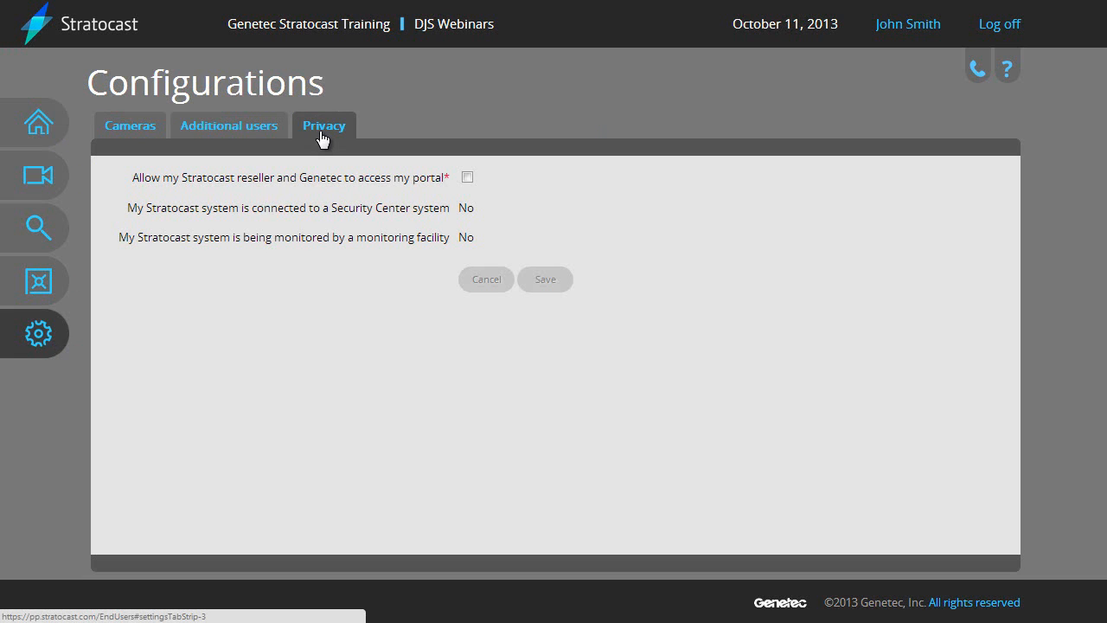
click(467, 177)
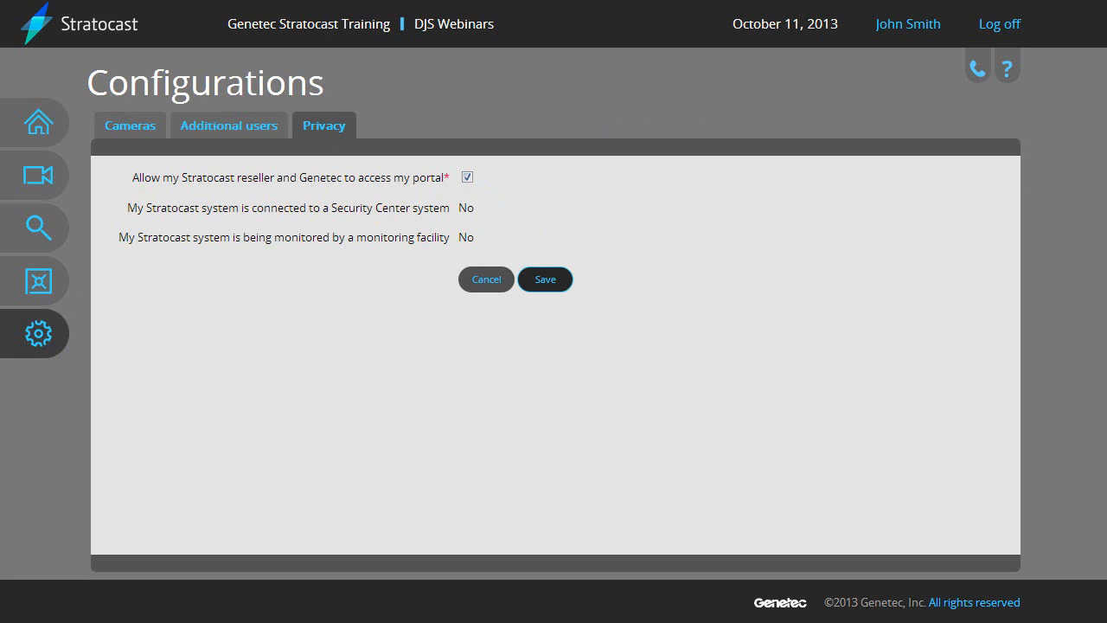
click(36, 121)
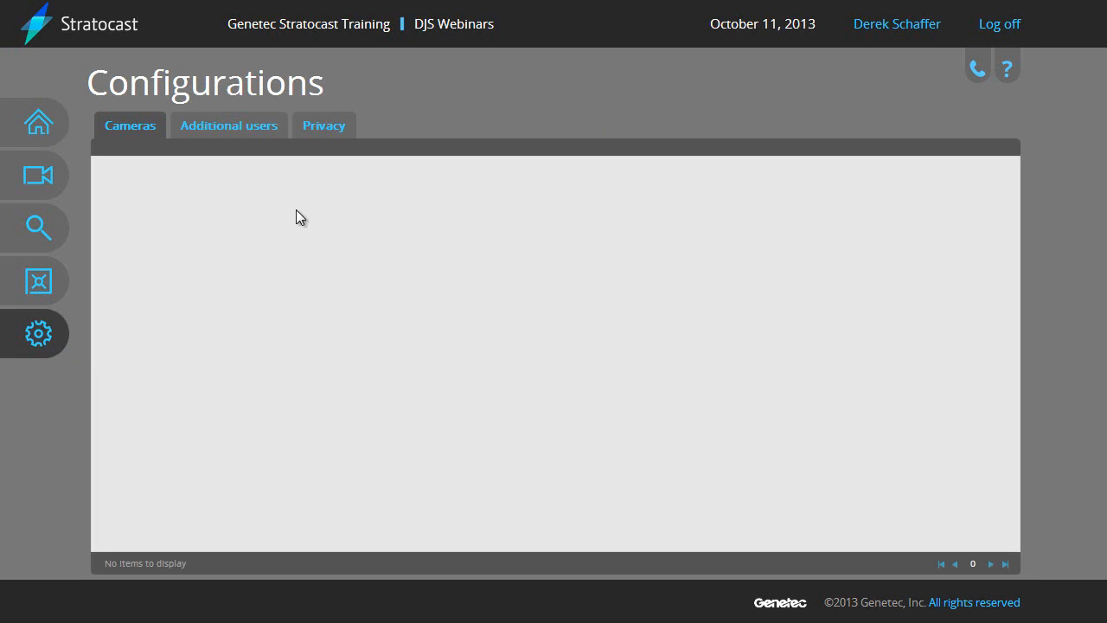
click(229, 125)
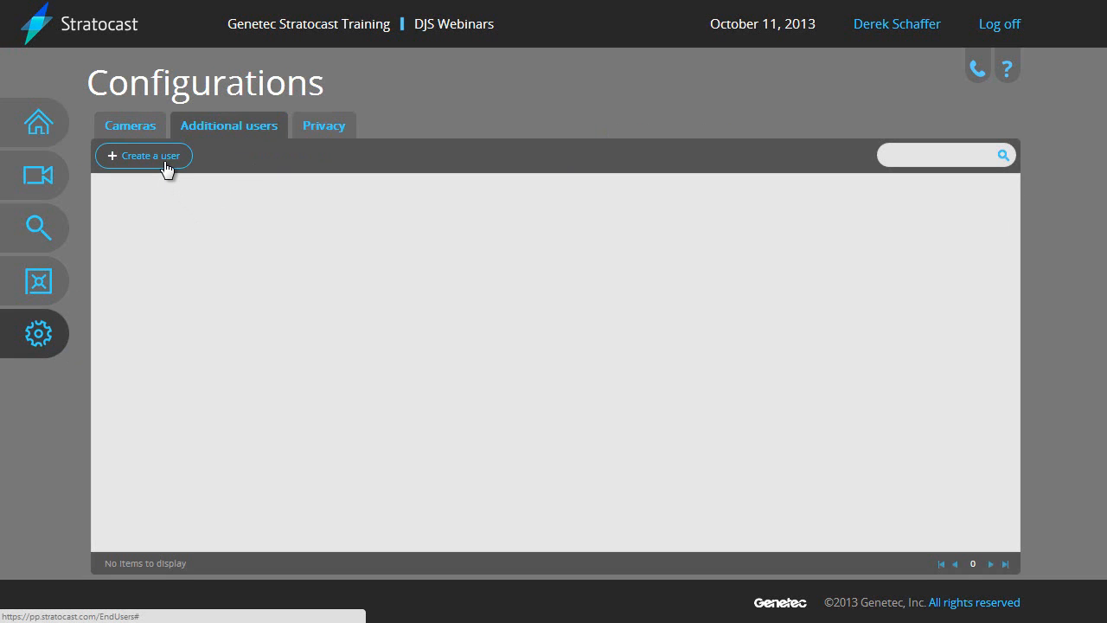
click(144, 156)
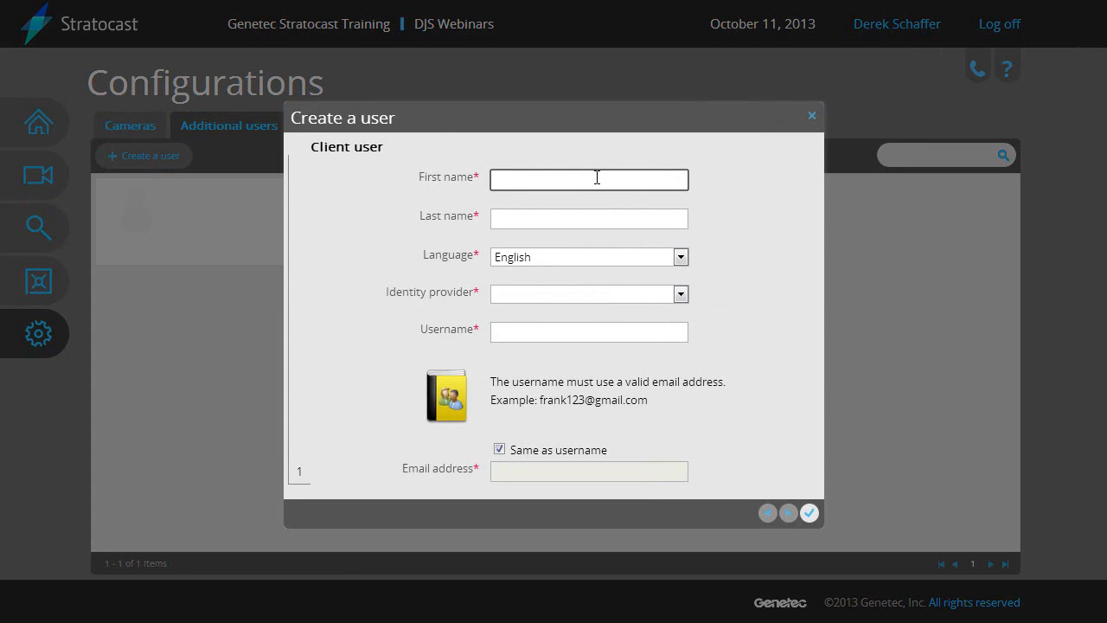
text(Susan)
click(590, 218)
text(Patel)
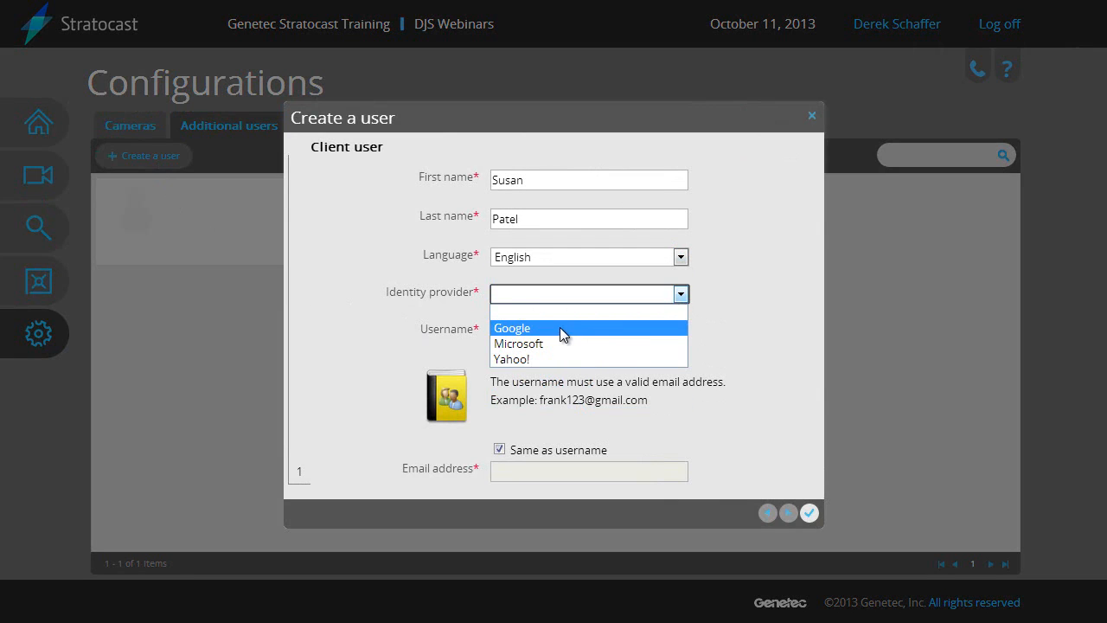
click(512, 329)
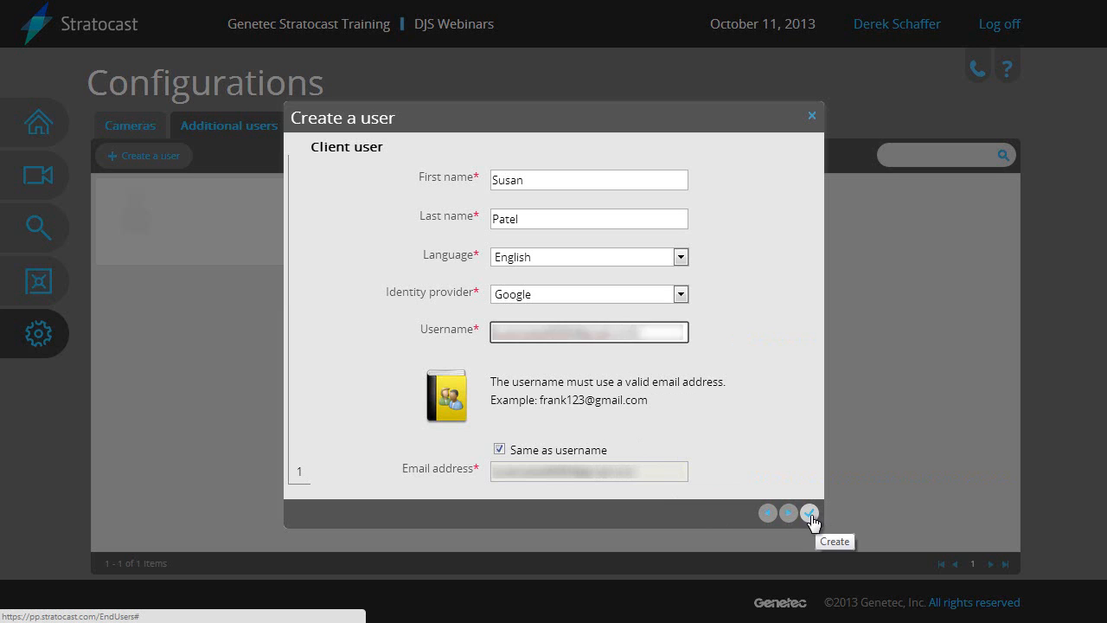
click(810, 512)
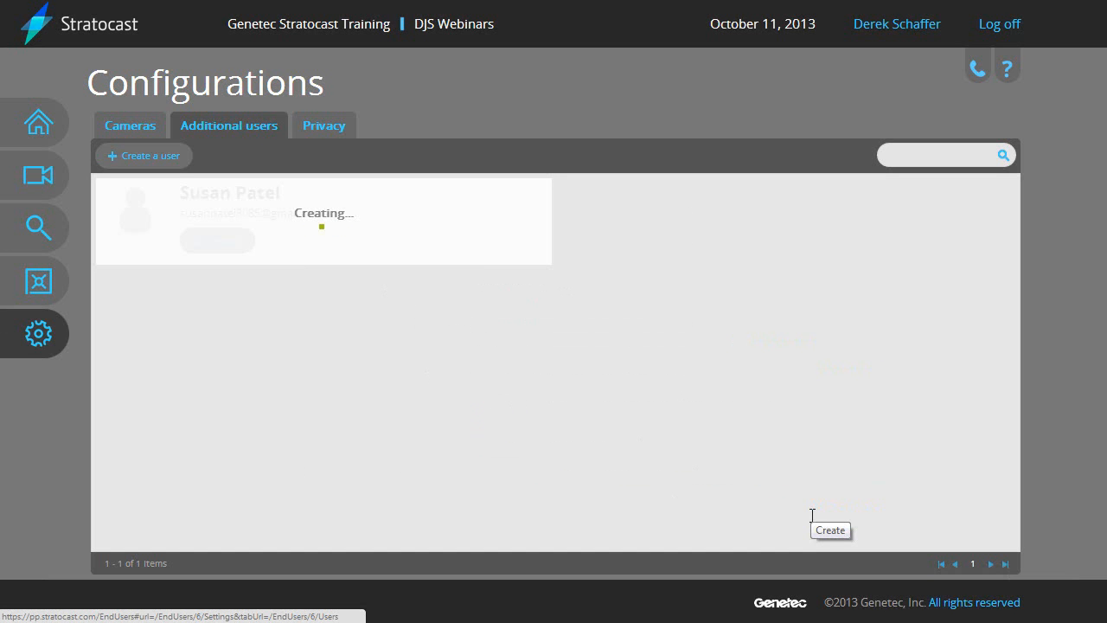